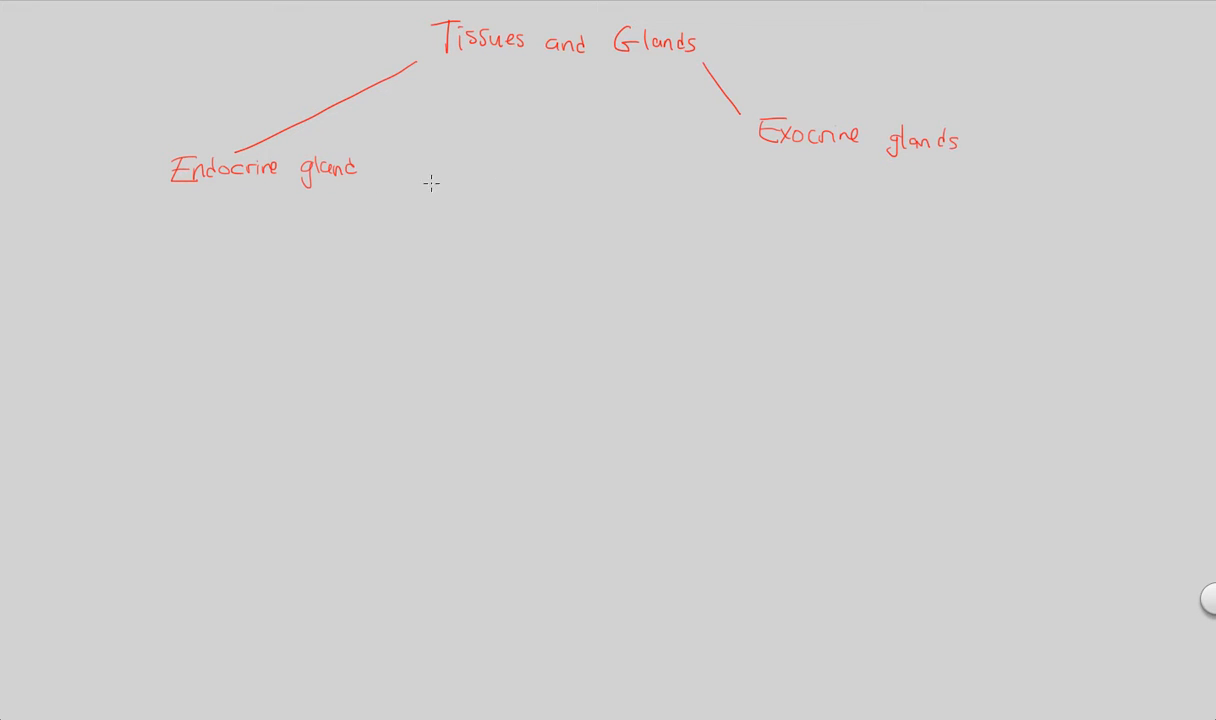
Draw a branch line down-left from Endocrine gland and write 'ductless glands+tissues' beneath it
left_click_drag(150, 190, 128, 212)
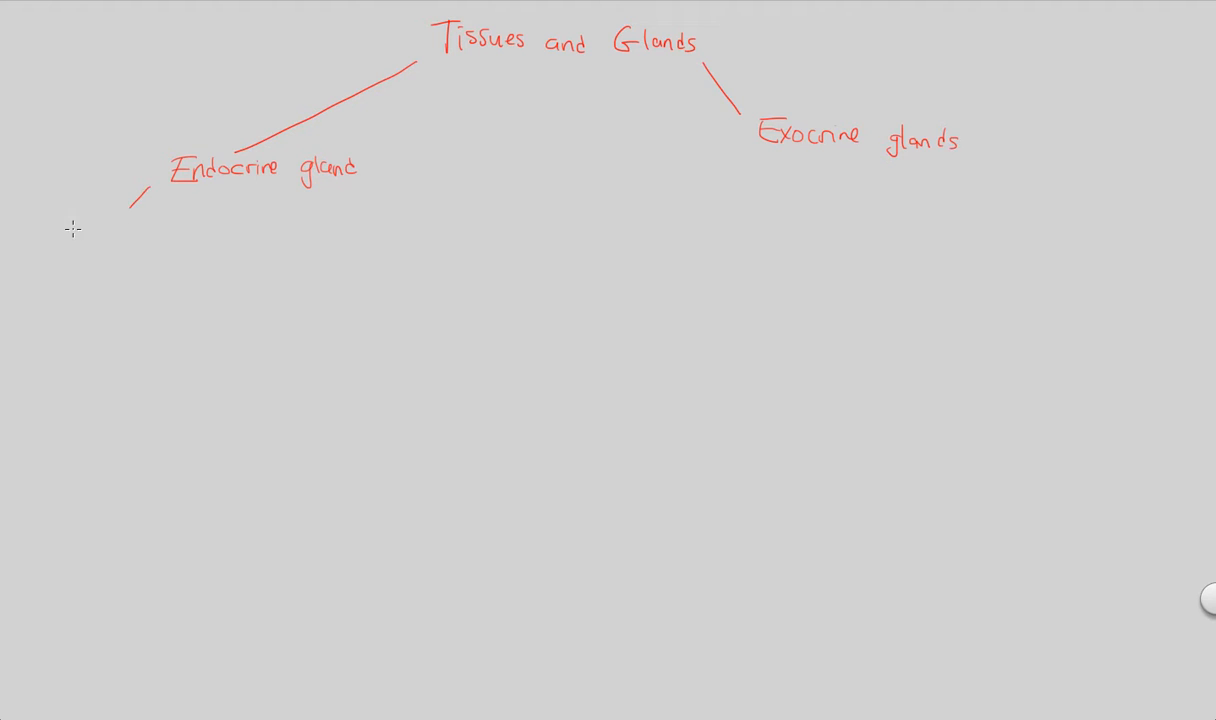
type("ductless glands+tissues")
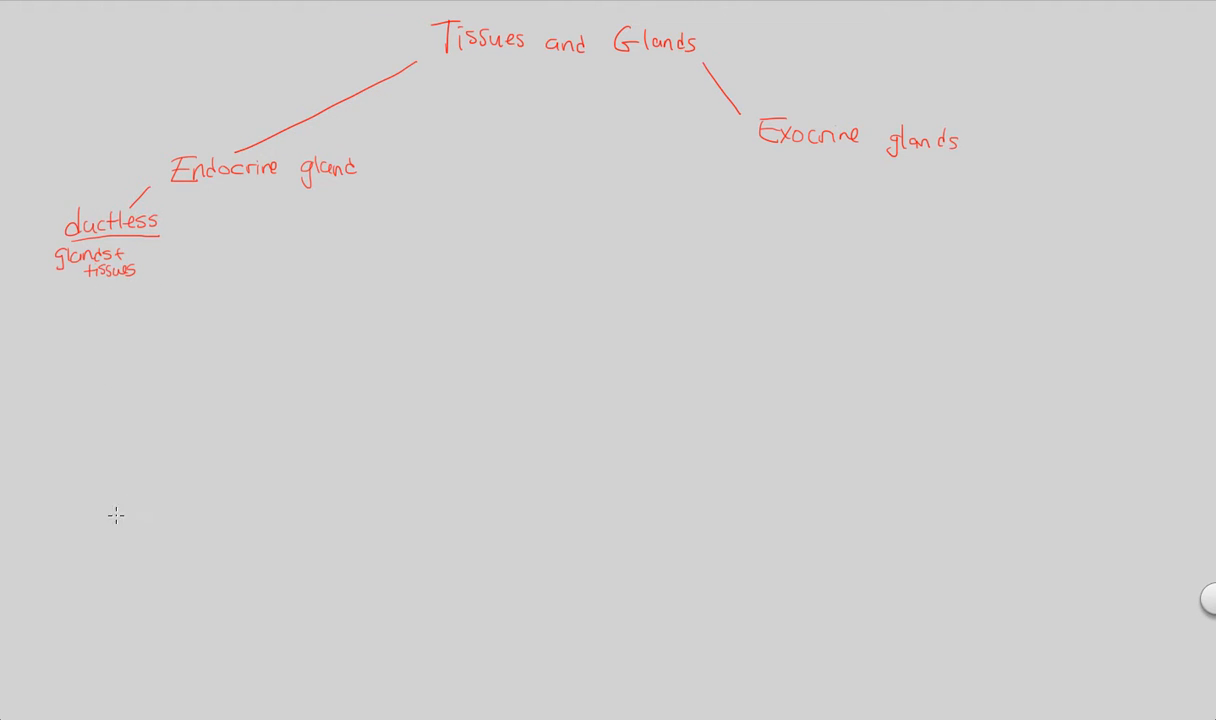
Write the red figure reference 'Fig 45.9' at the lower left of the canvas
type("Fig")
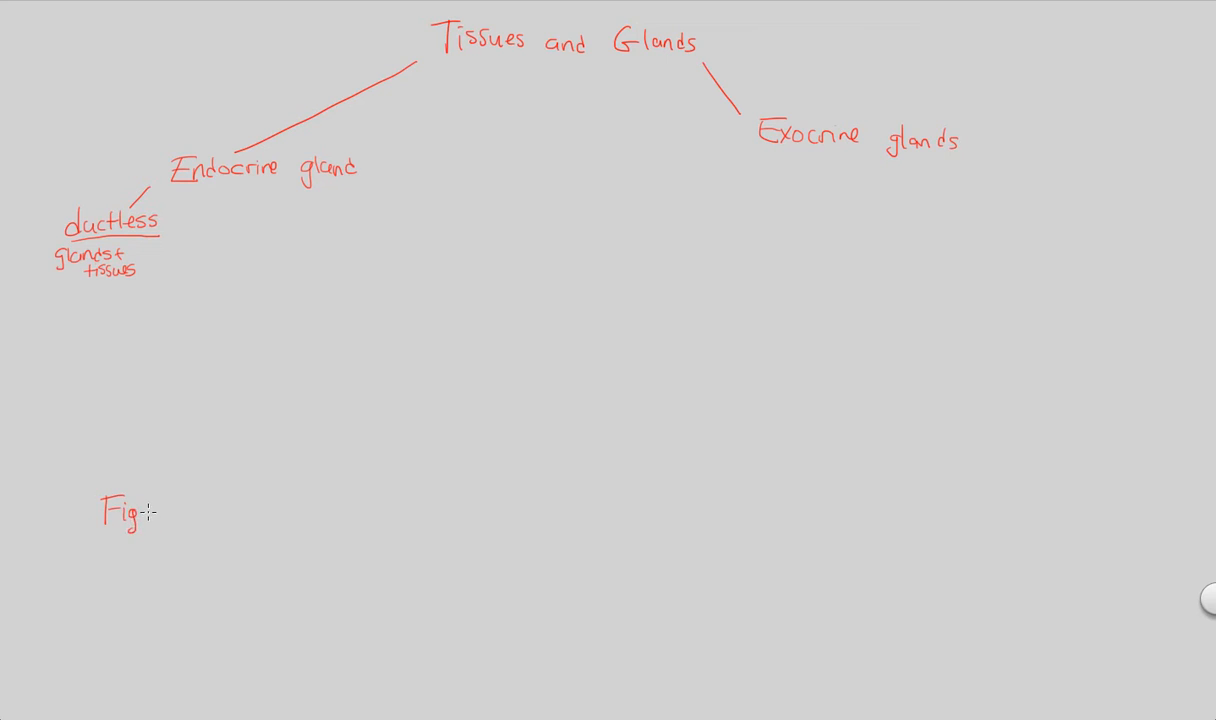
type("ur")
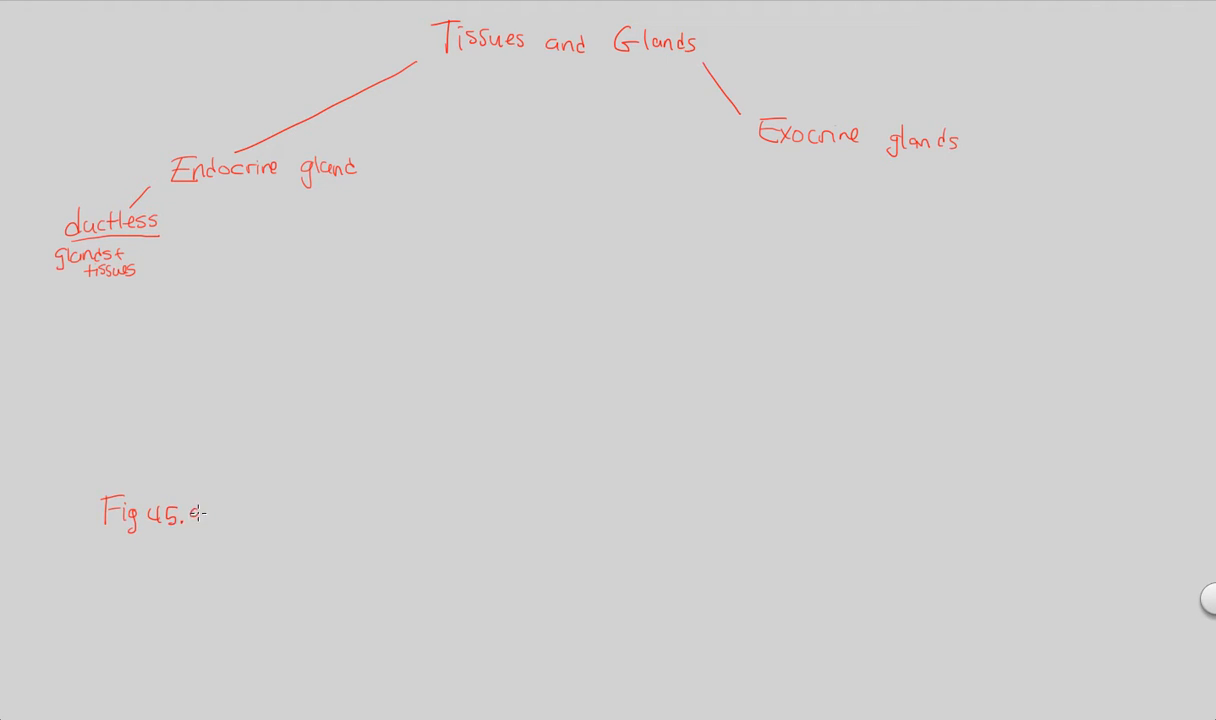
type("9")
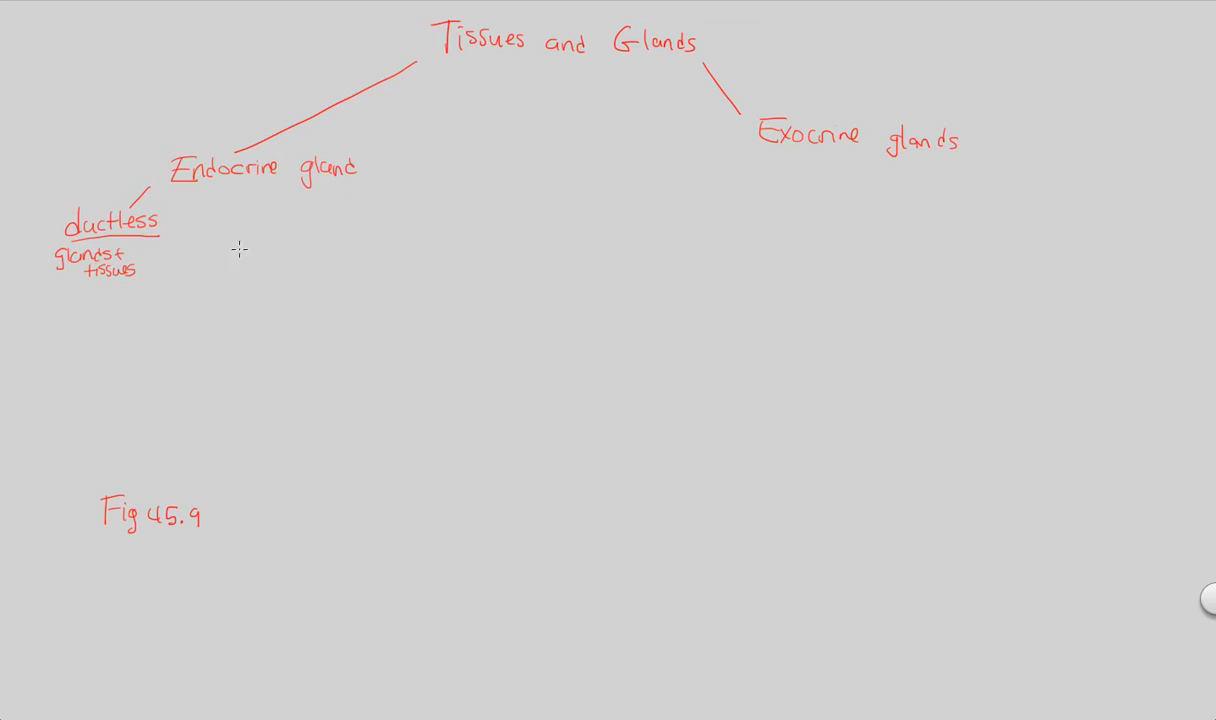
mouse_move(246, 221)
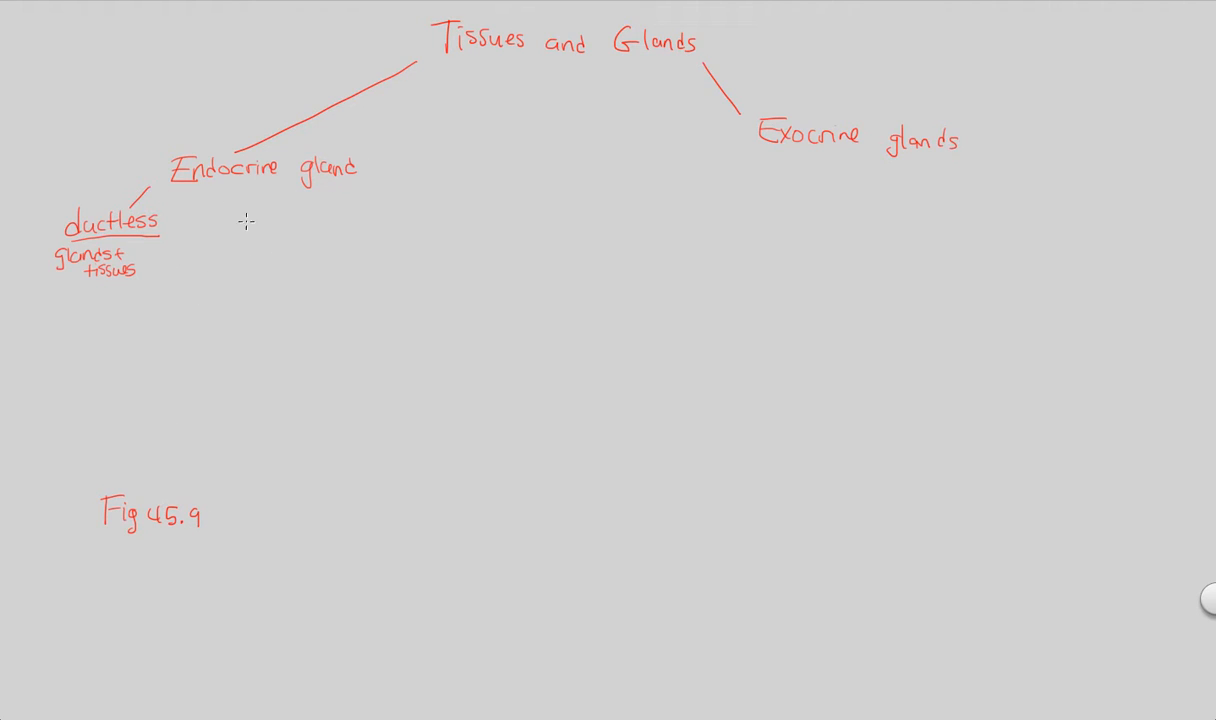